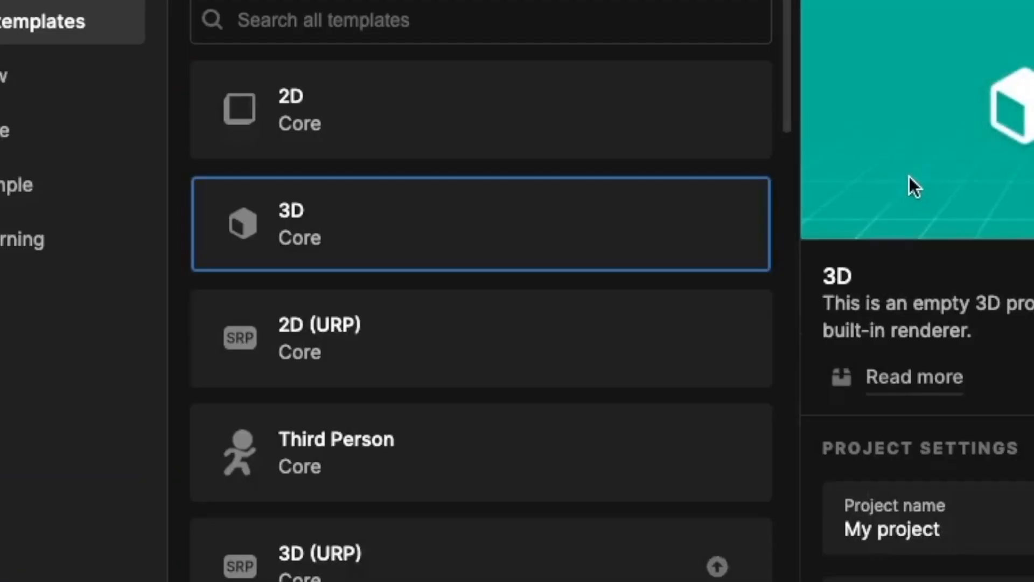
Create a Third Person template project named 'Third Person Shooter'
click(467, 452)
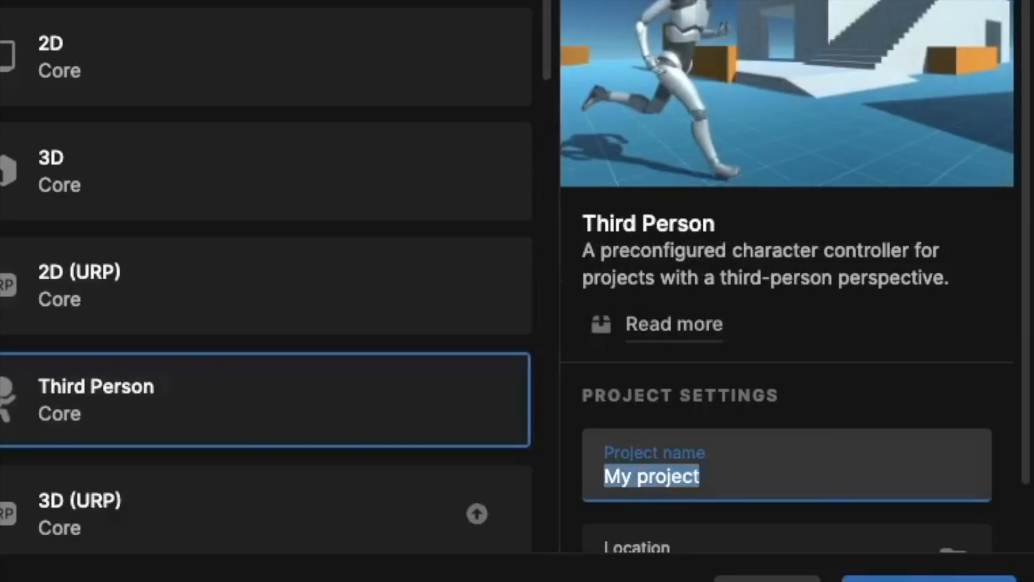
text(Third Person Sh)
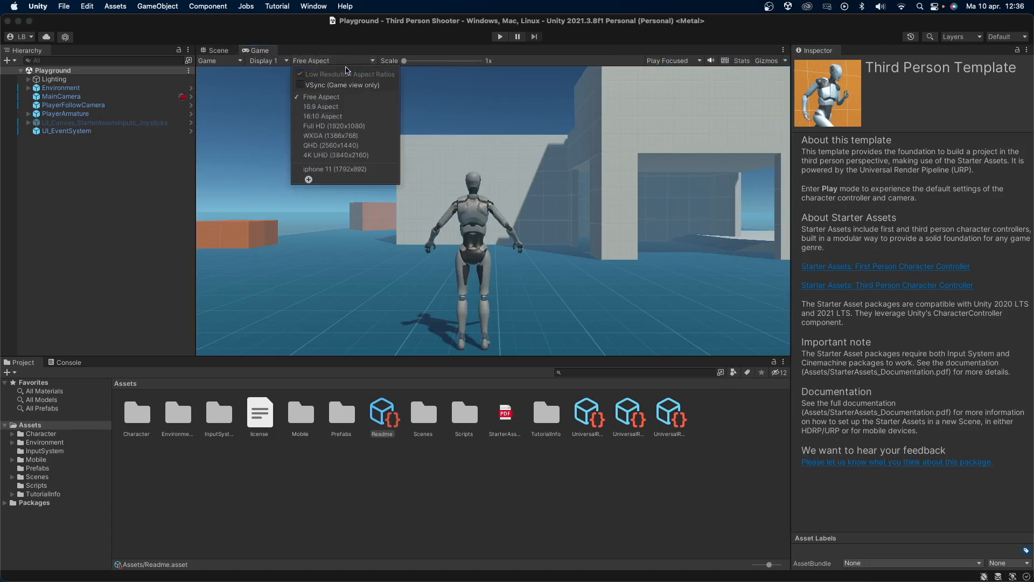
Set the Game view to 16:9, test-play the character, then select the player object
click(321, 106)
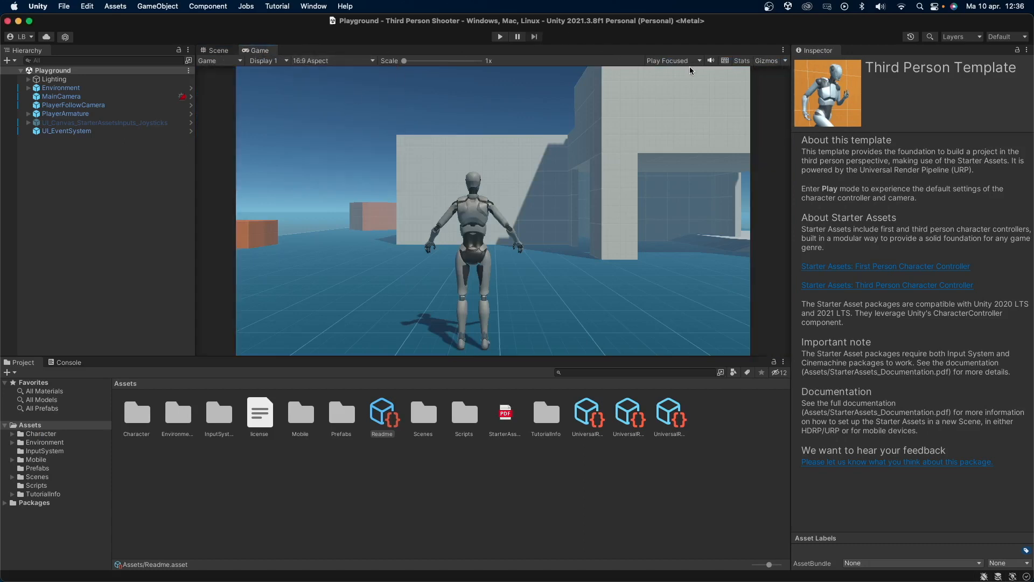
click(499, 36)
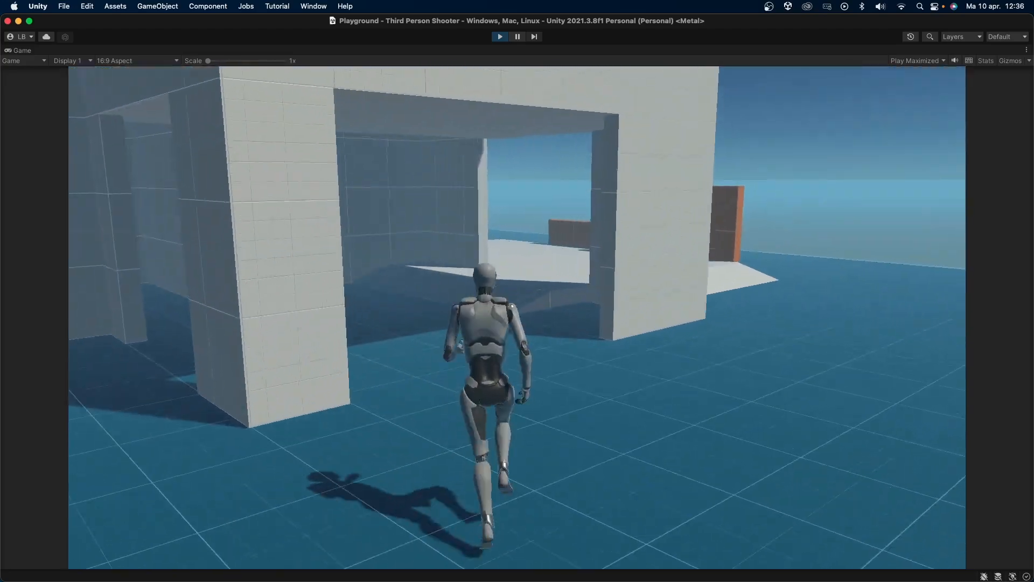
click(499, 36)
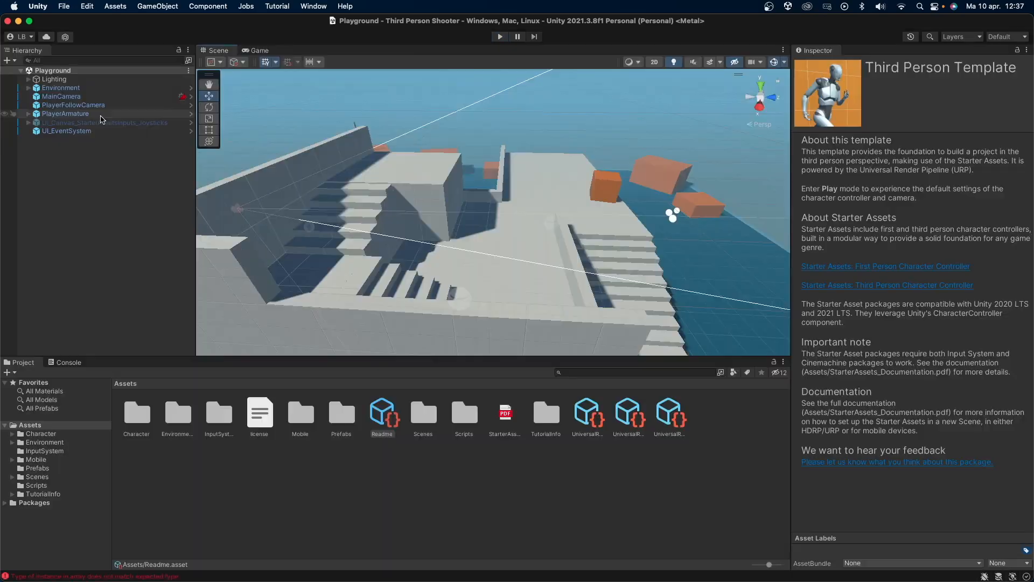
click(65, 113)
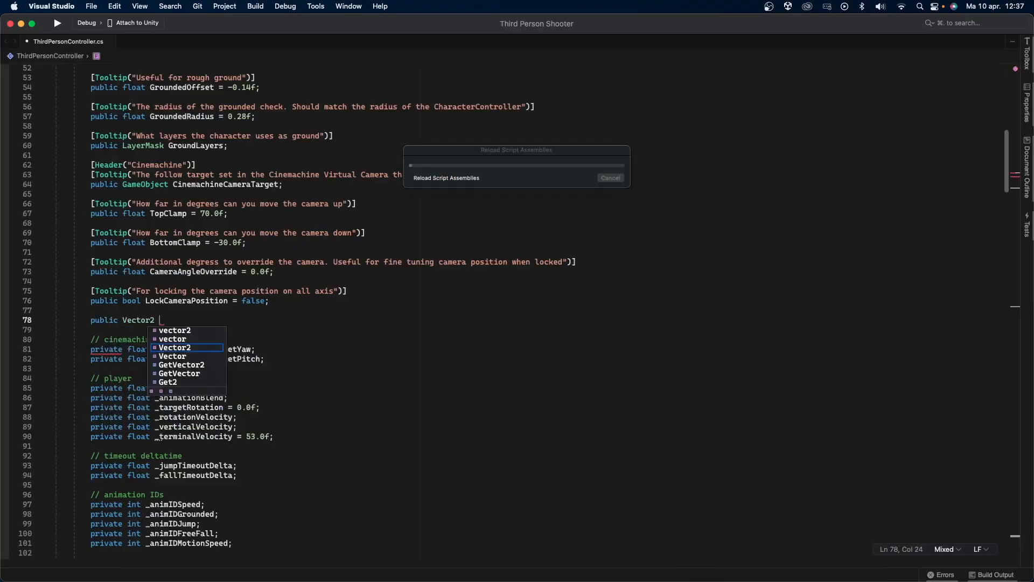
Declare a public LookSensitivity field and multiply the camera yaw line by LookSensitivity
text(LookSensit)
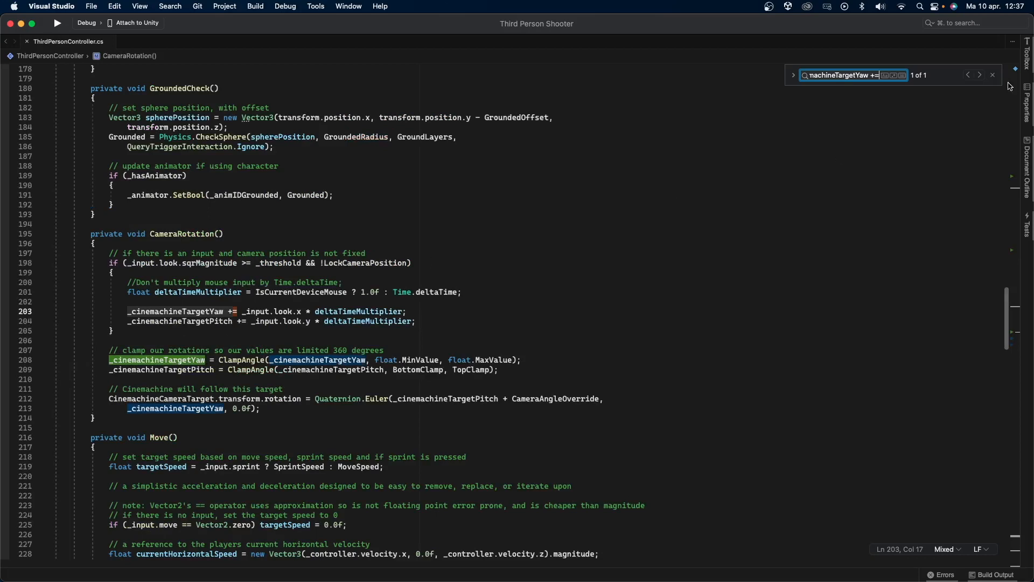
click(993, 75)
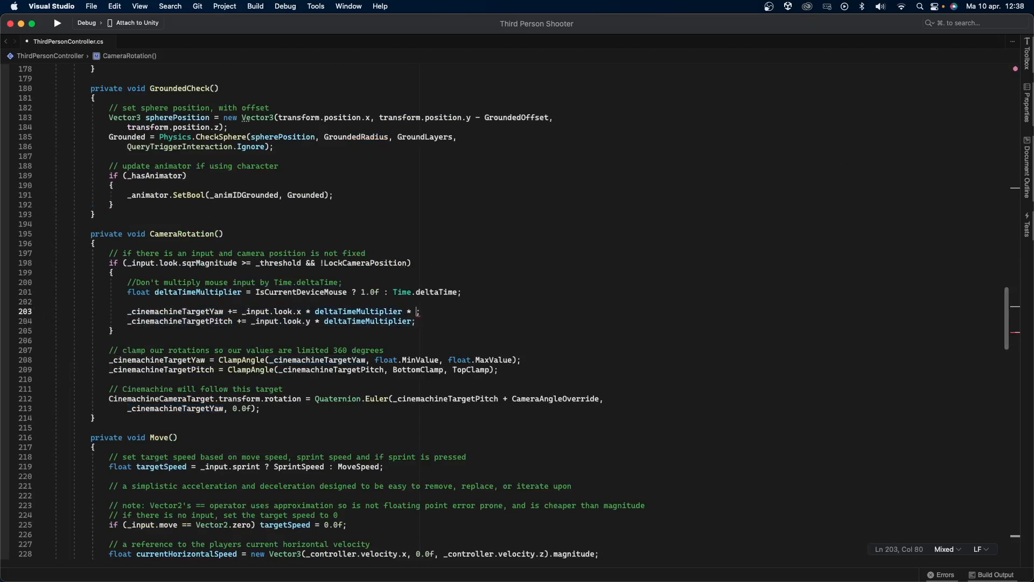
text(Loo)
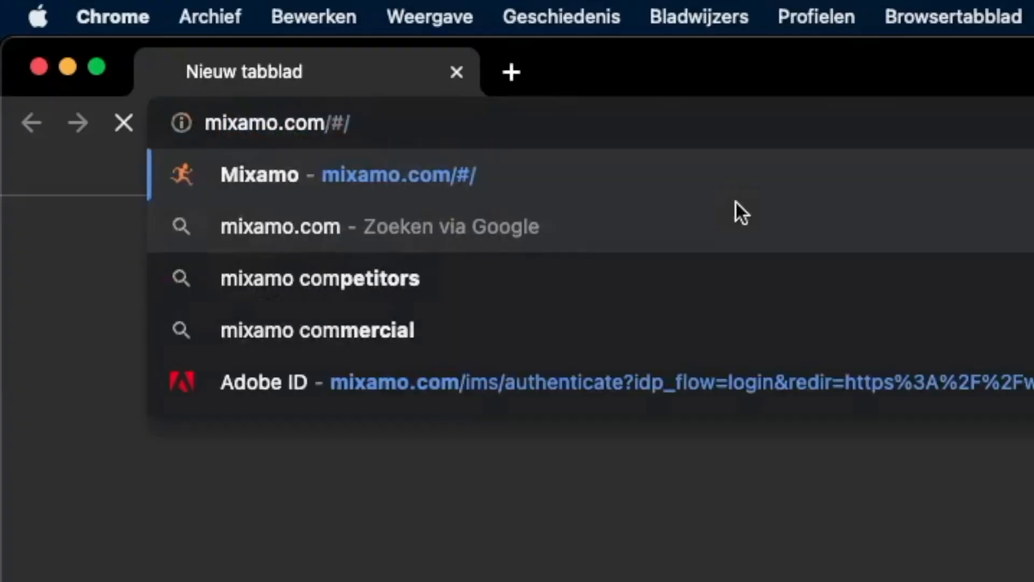
Download the Swat Guy character from mixamo.com in FBX format
click(317, 174)
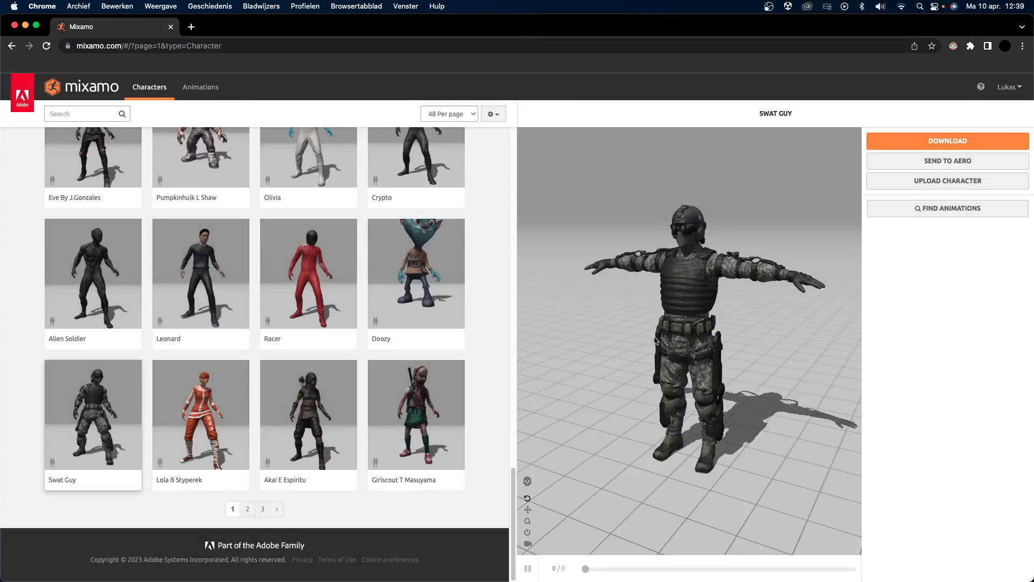
click(947, 141)
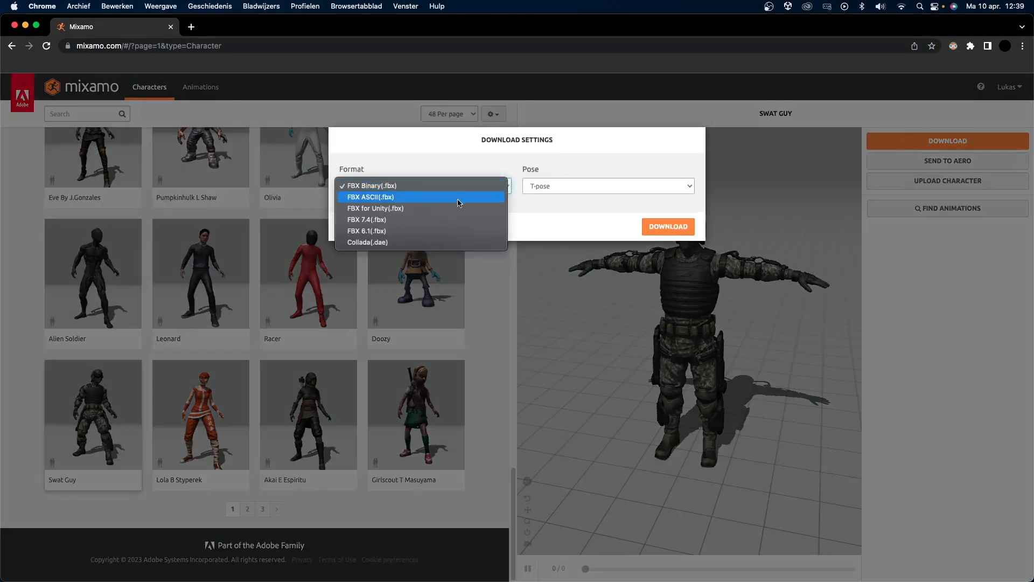
click(375, 208)
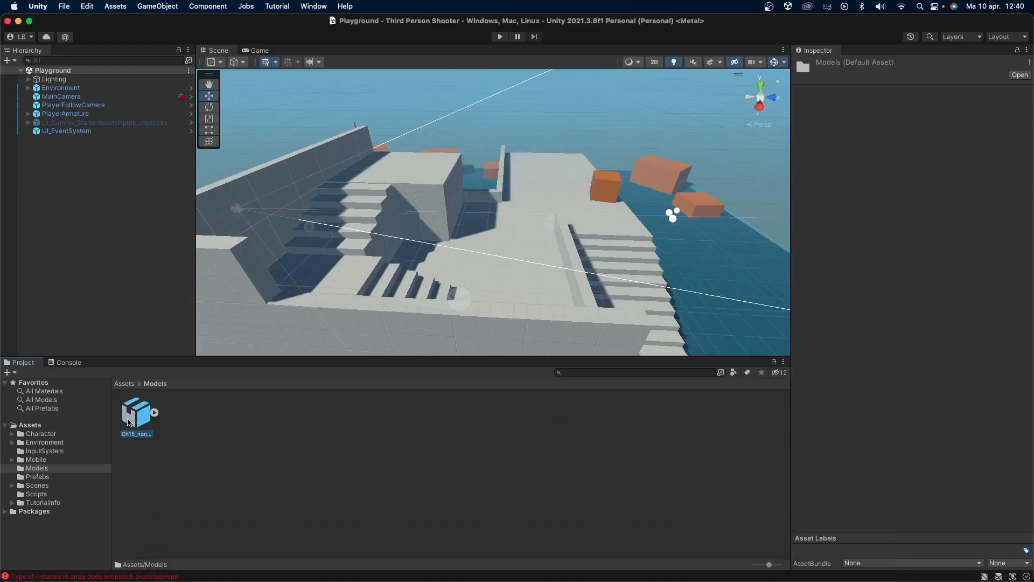
Give the Ch15_nonPBR model a Humanoid rig and extract its textures into the project
click(136, 412)
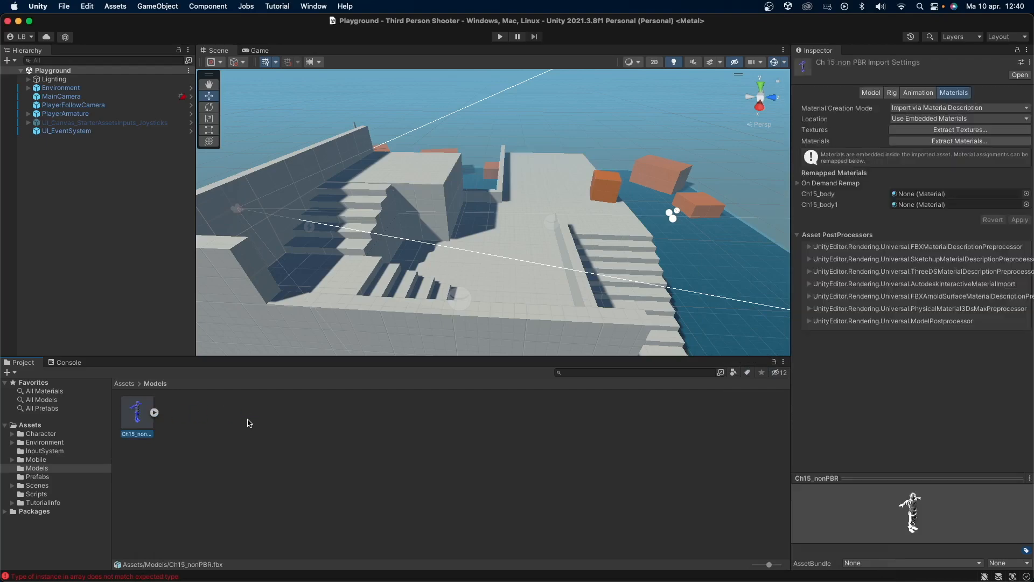
click(915, 92)
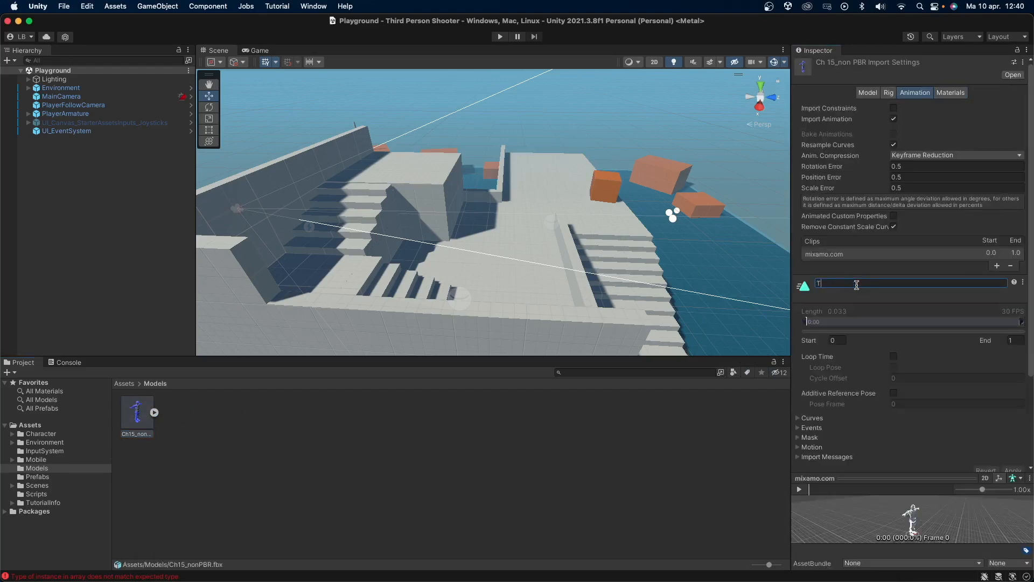
text(-)
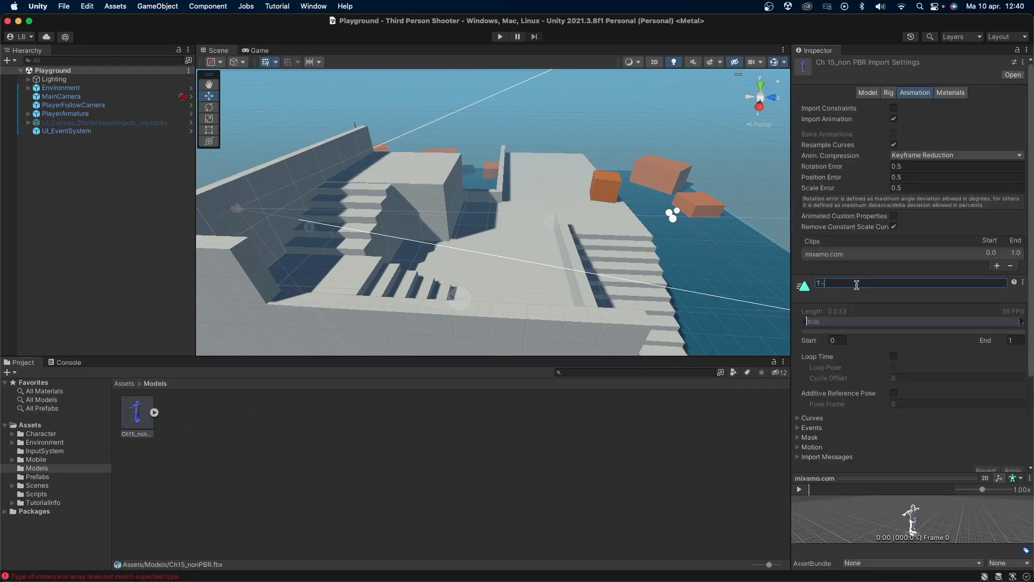
click(888, 92)
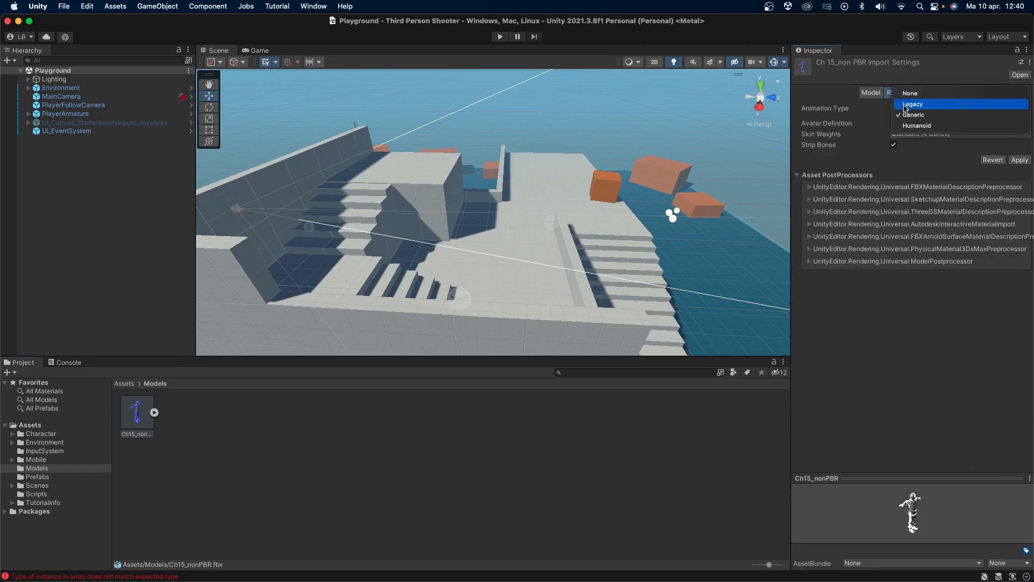
click(917, 126)
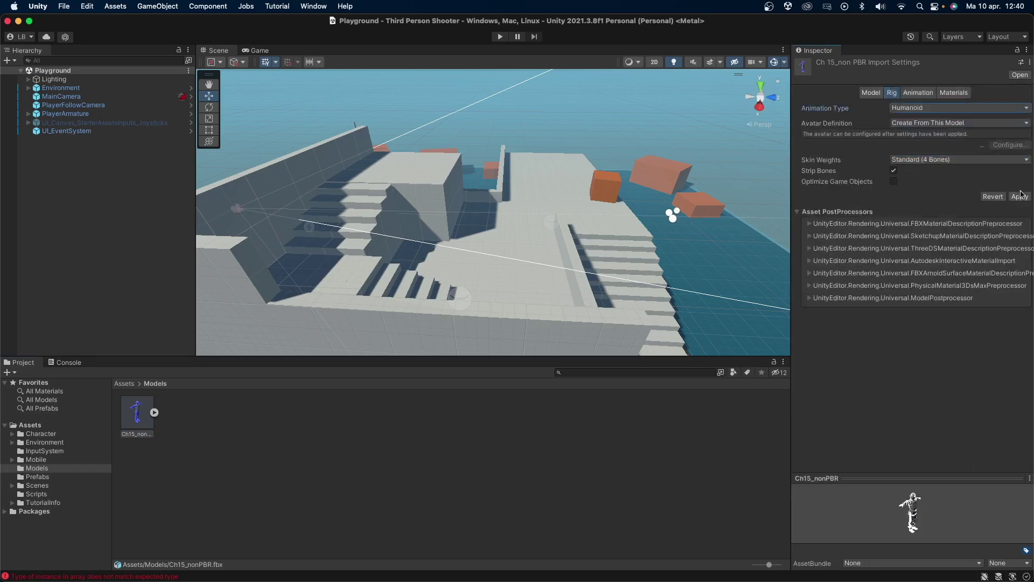
click(1020, 196)
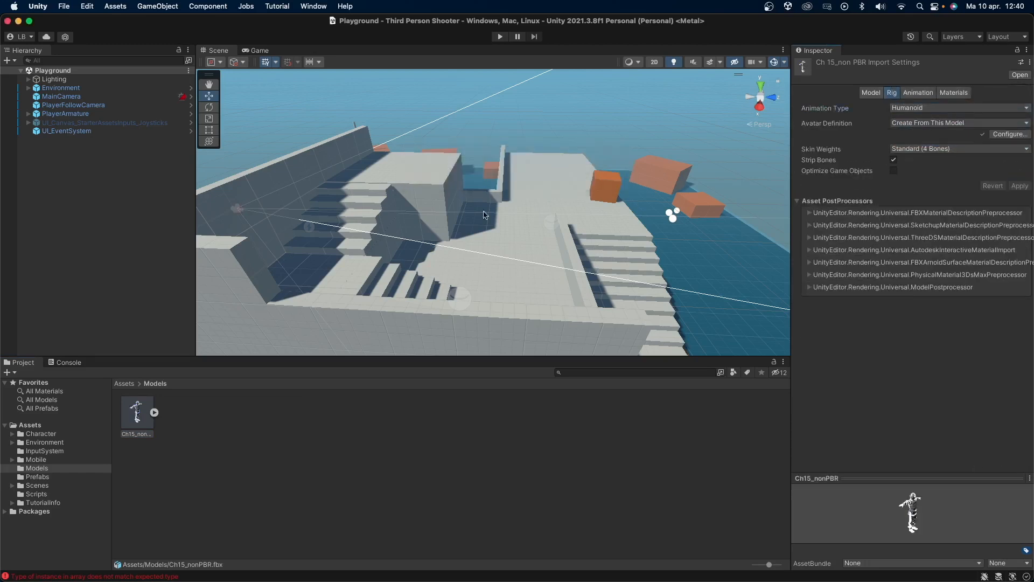
click(953, 92)
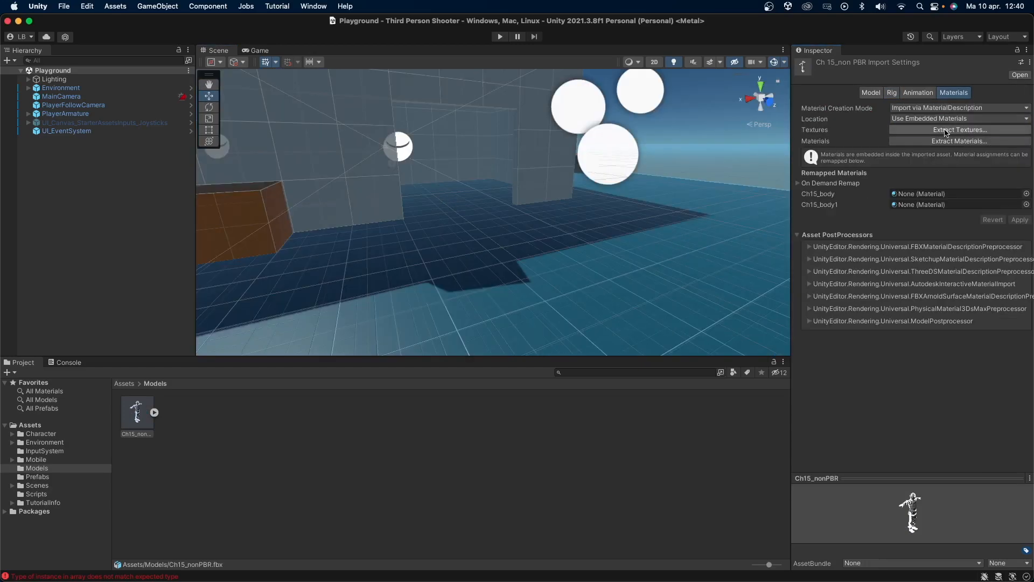
click(958, 129)
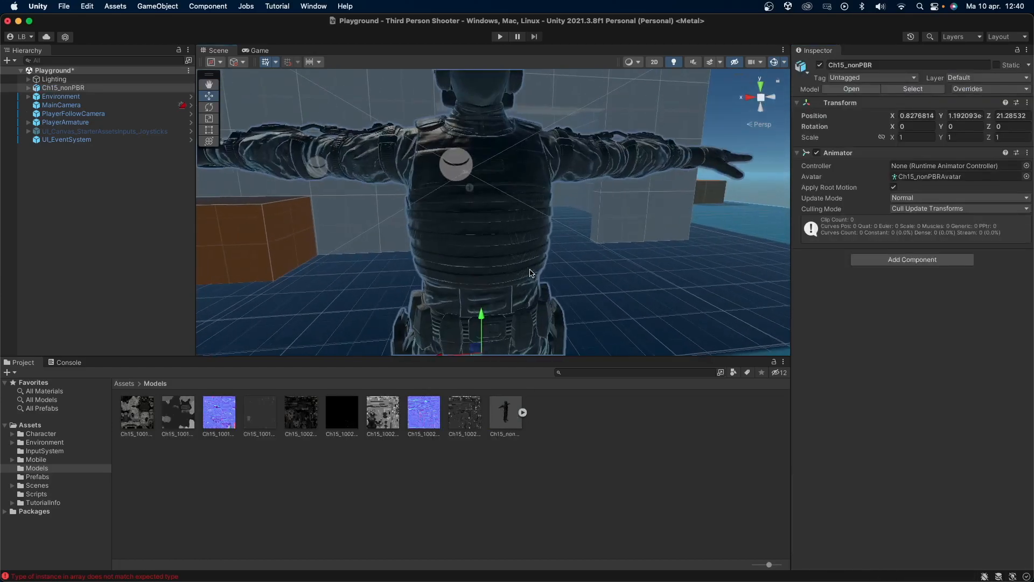
Unpack PlayerArmature completely, set its Animator Avatar to Ch15_nonPBRAvatar, and play
right_click(62, 113)
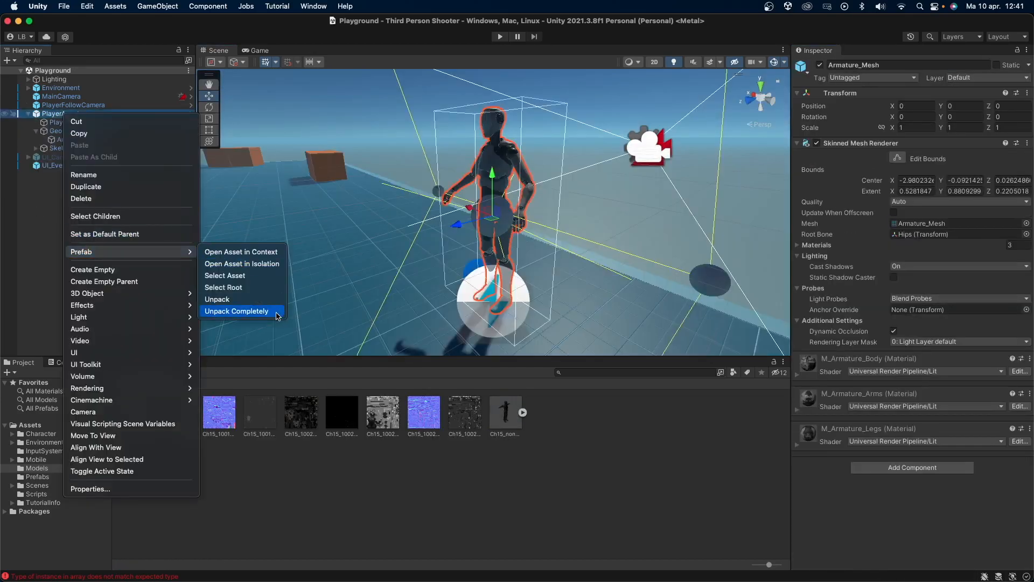
click(236, 311)
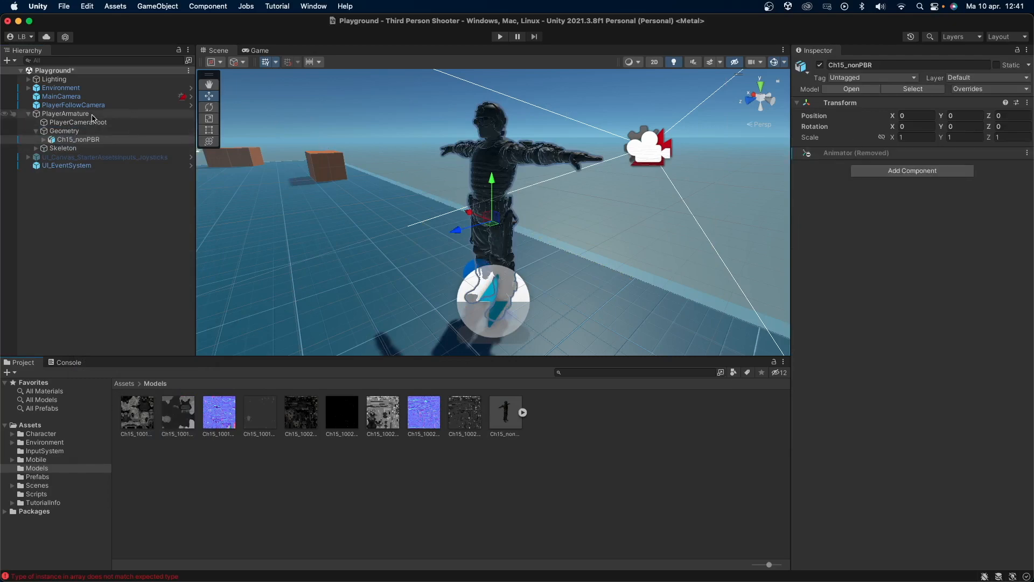
click(65, 114)
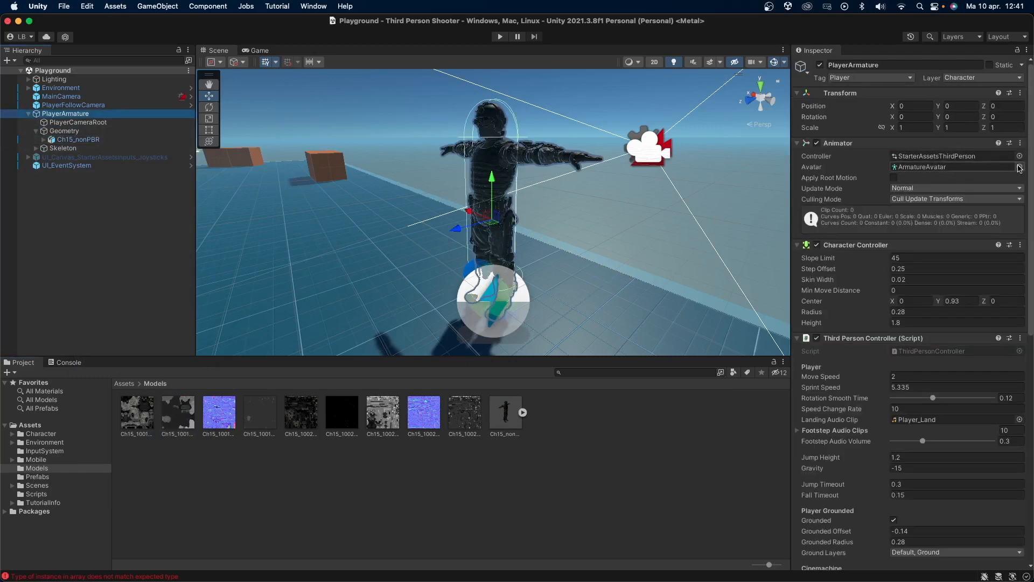
click(1020, 167)
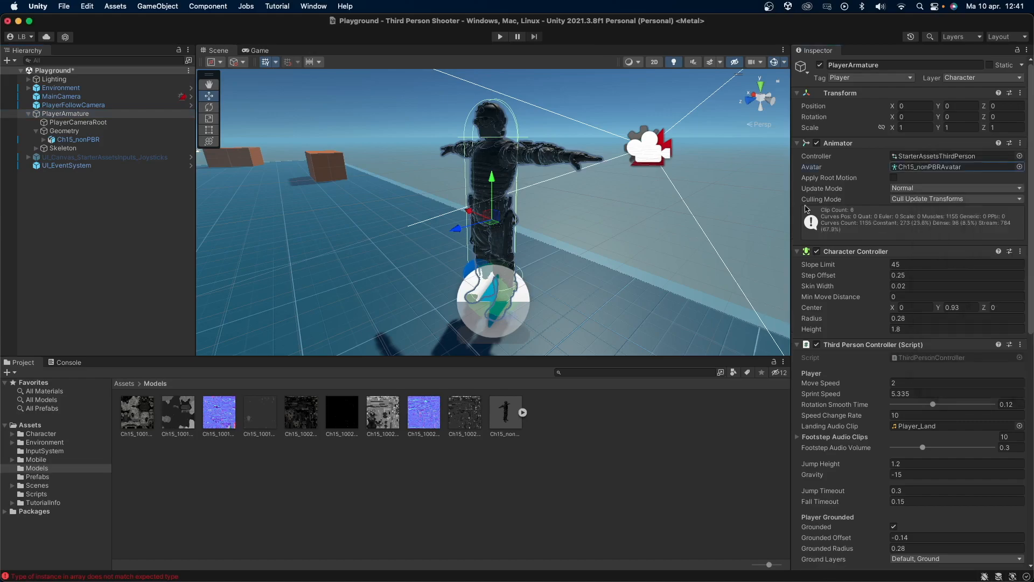
click(500, 36)
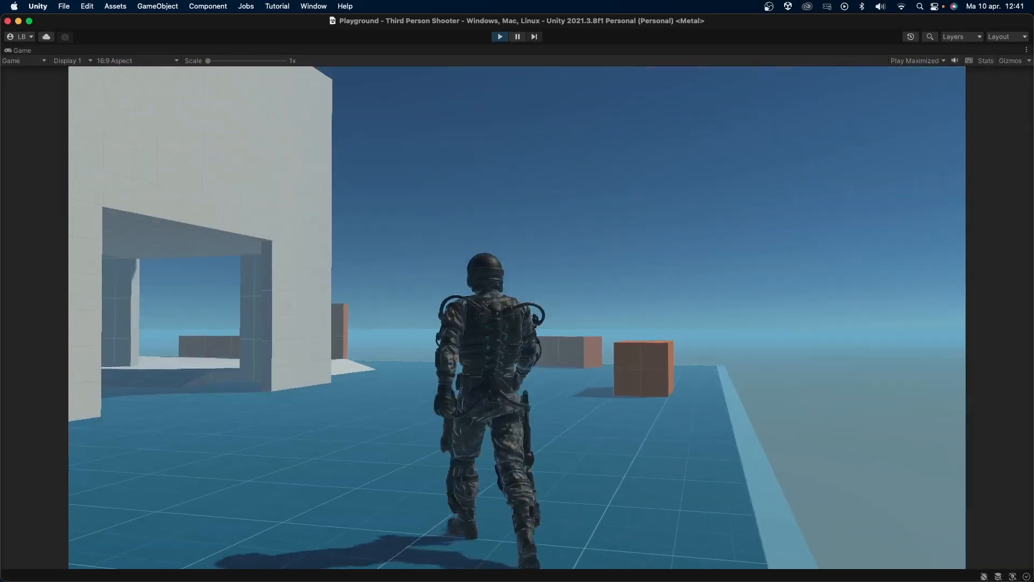